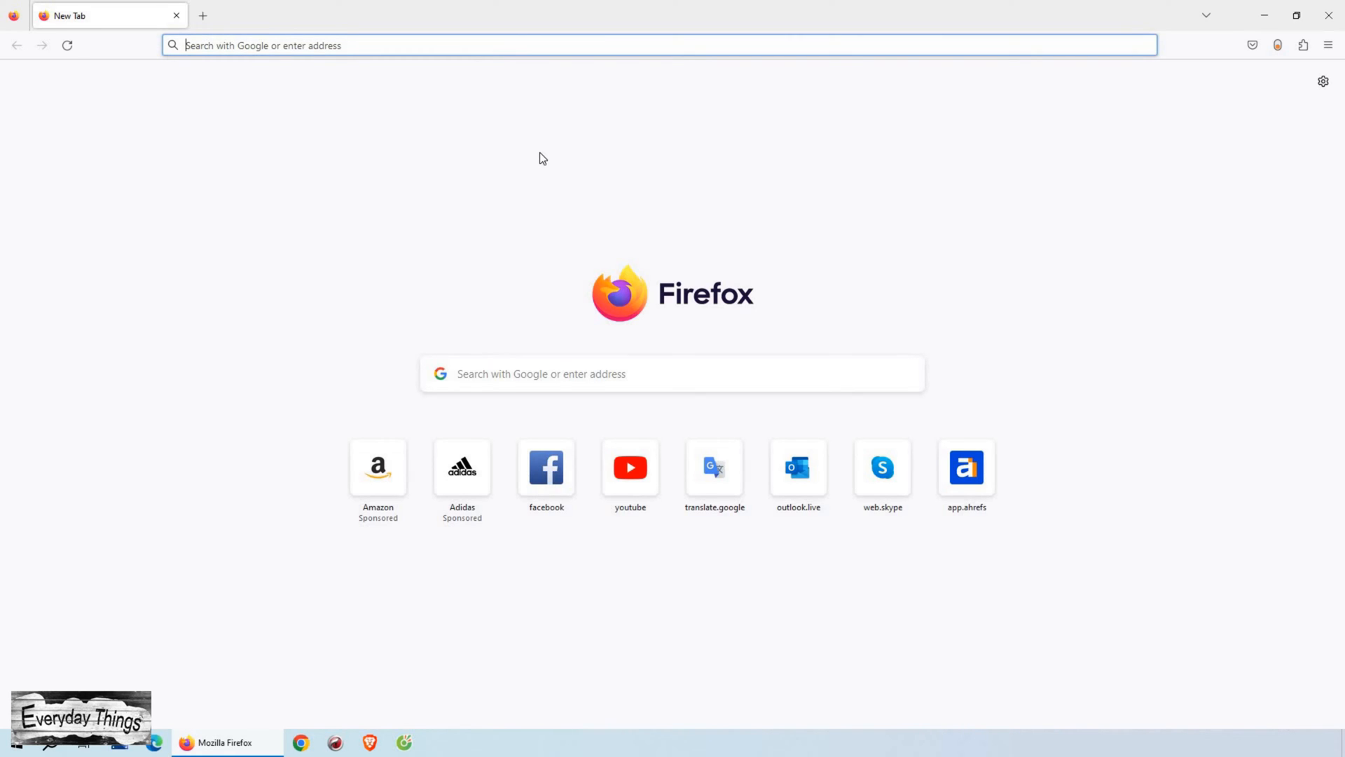
mouse_move(619, 24)
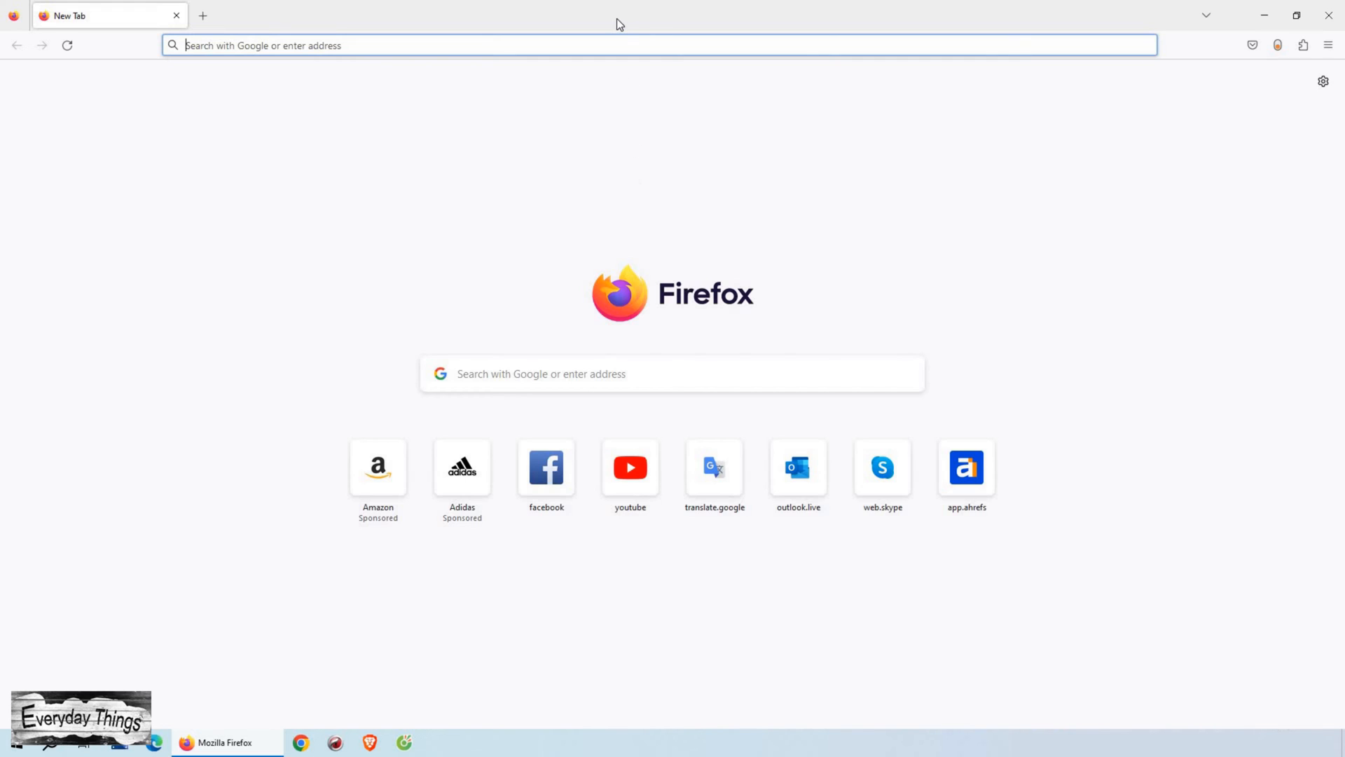
mouse_move(542, 158)
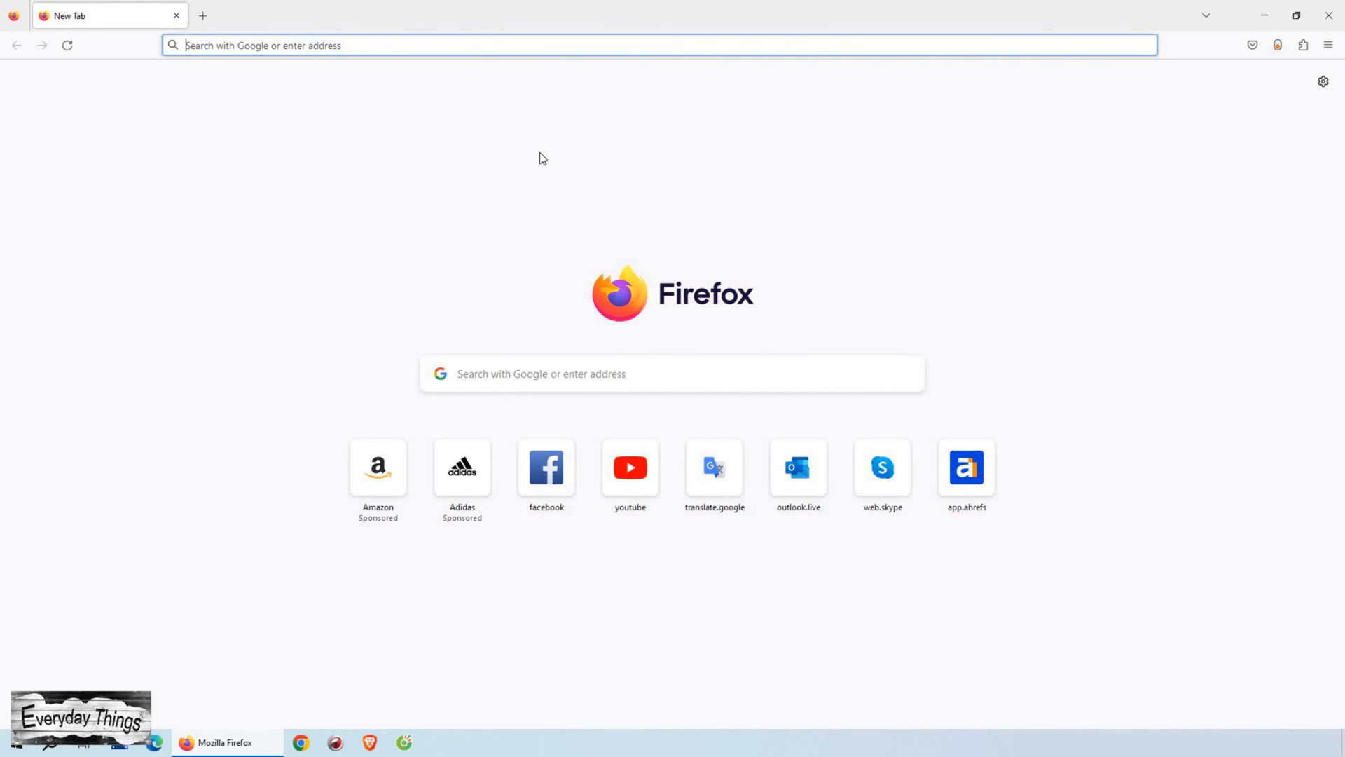
mouse_move(619, 24)
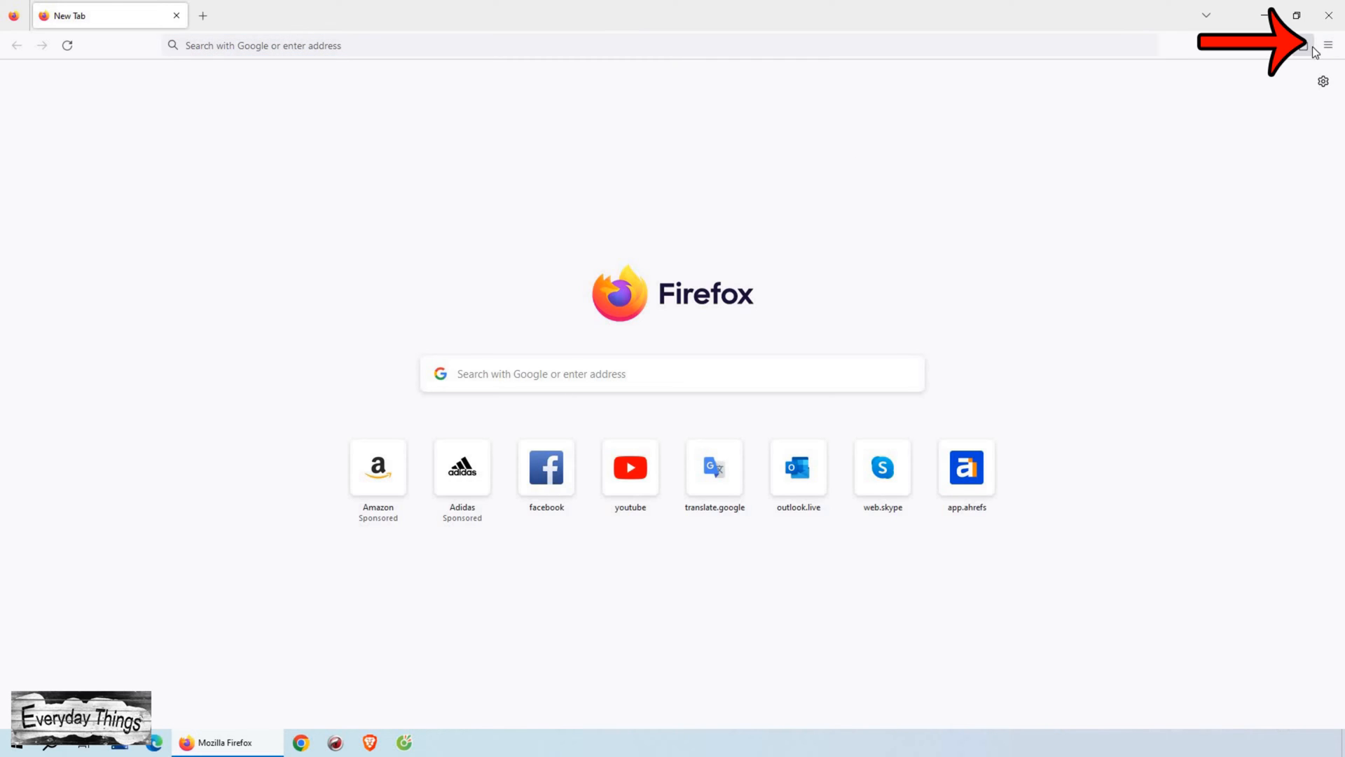
Step: Reveal Firefox's main application menu from the toolbar
left_click(1331, 45)
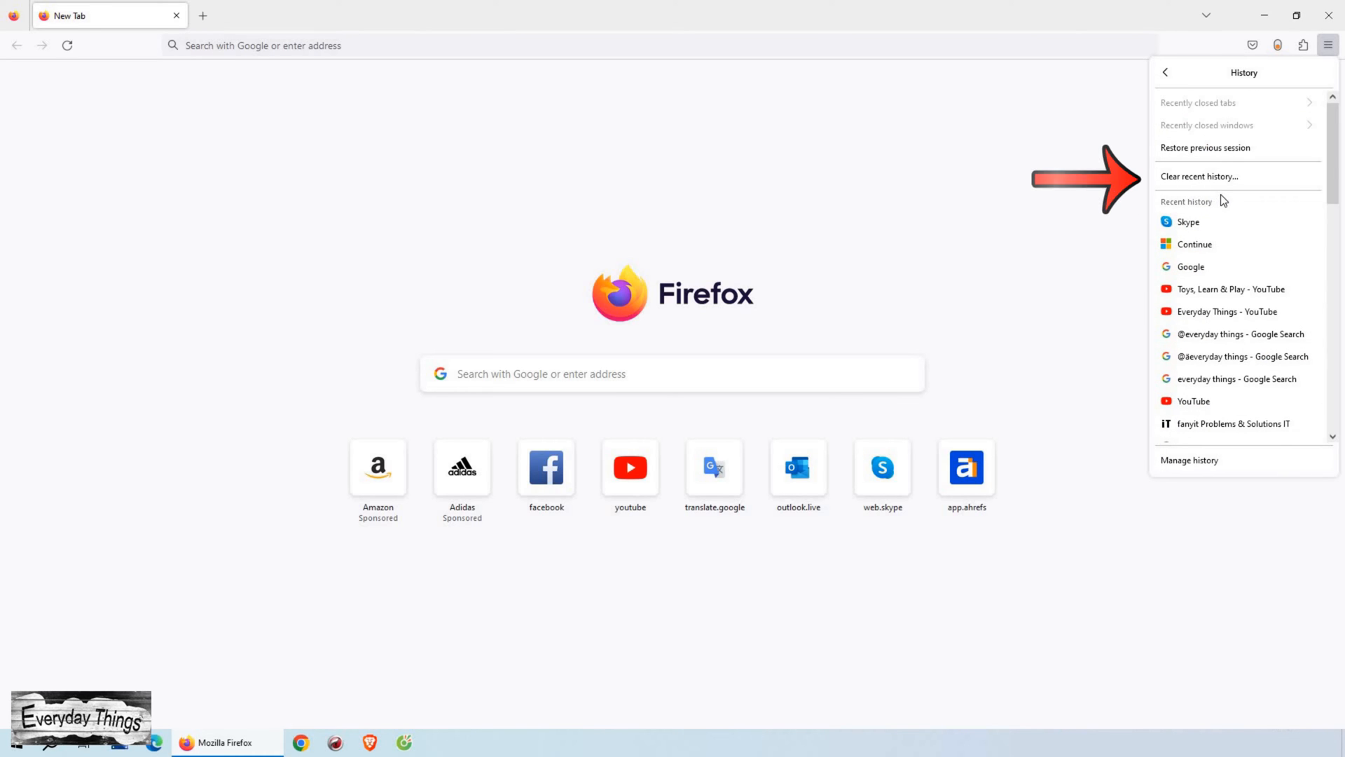
mouse_move(1247, 202)
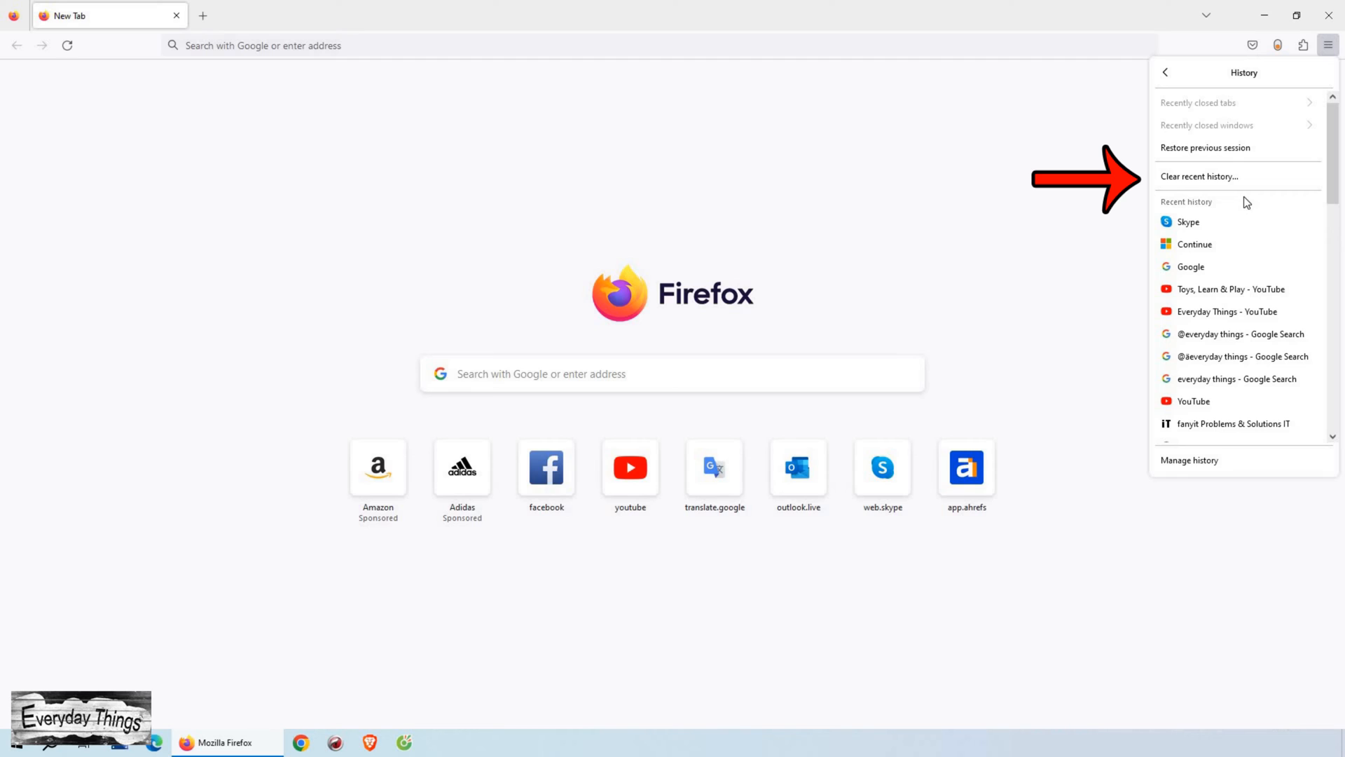
mouse_move(1200, 176)
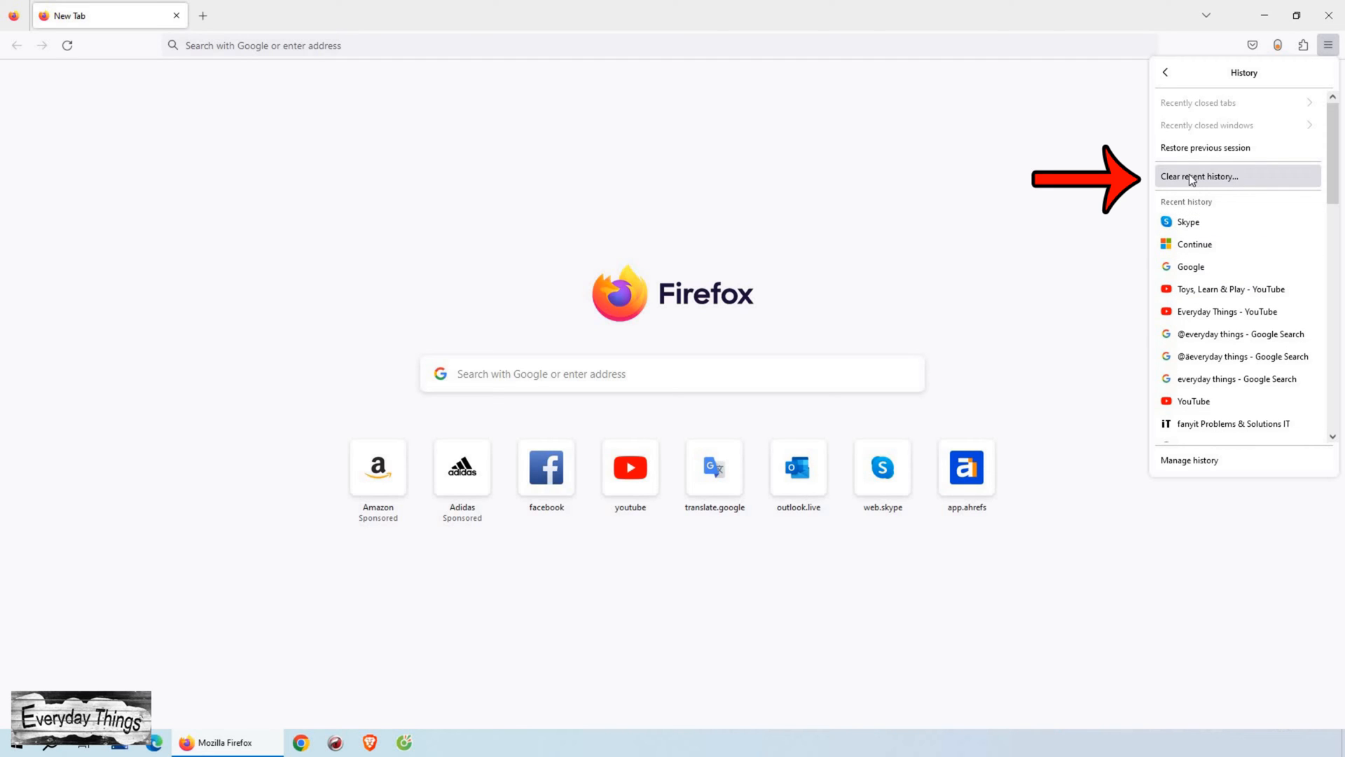
mouse_move(1219, 185)
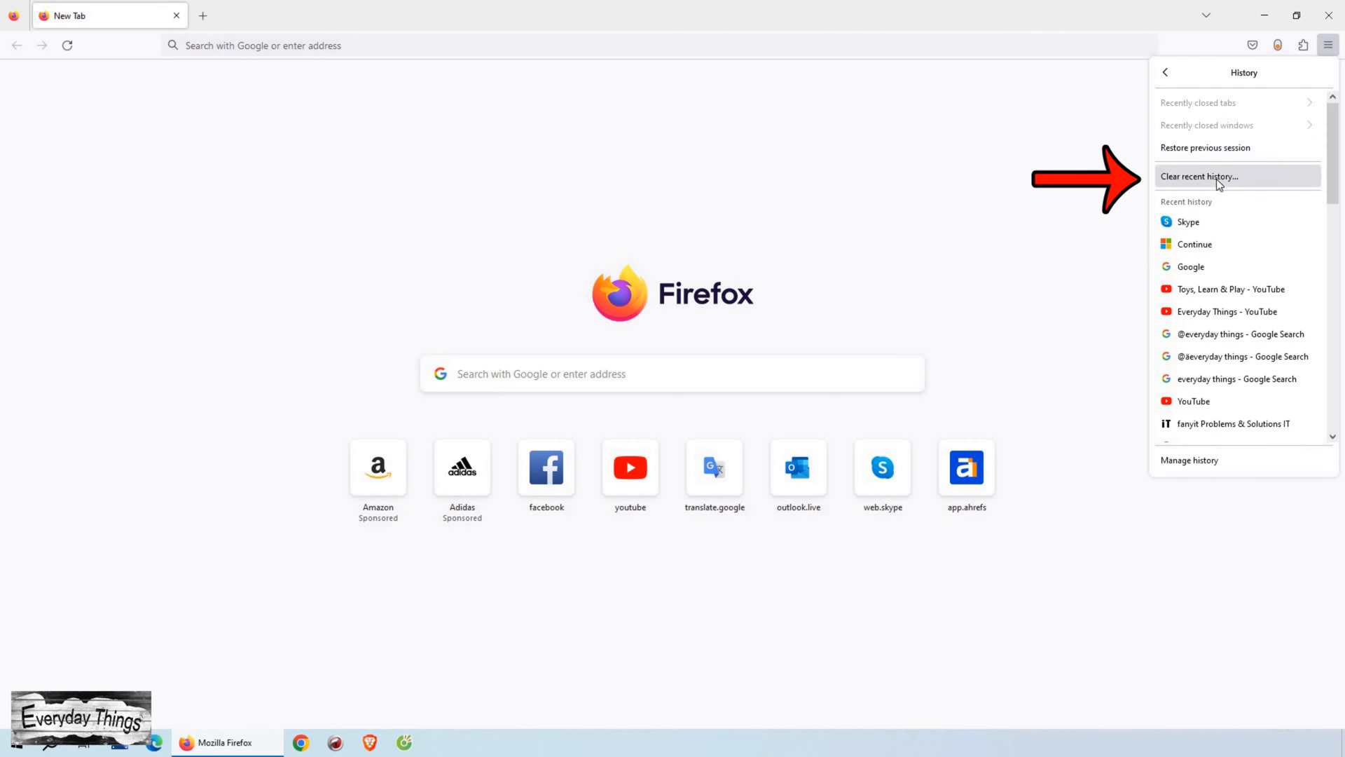
Step: In Clear Recent History, tick Browsing & download history, Form & search history and Active logins, then reach the time range
left_click(1201, 177)
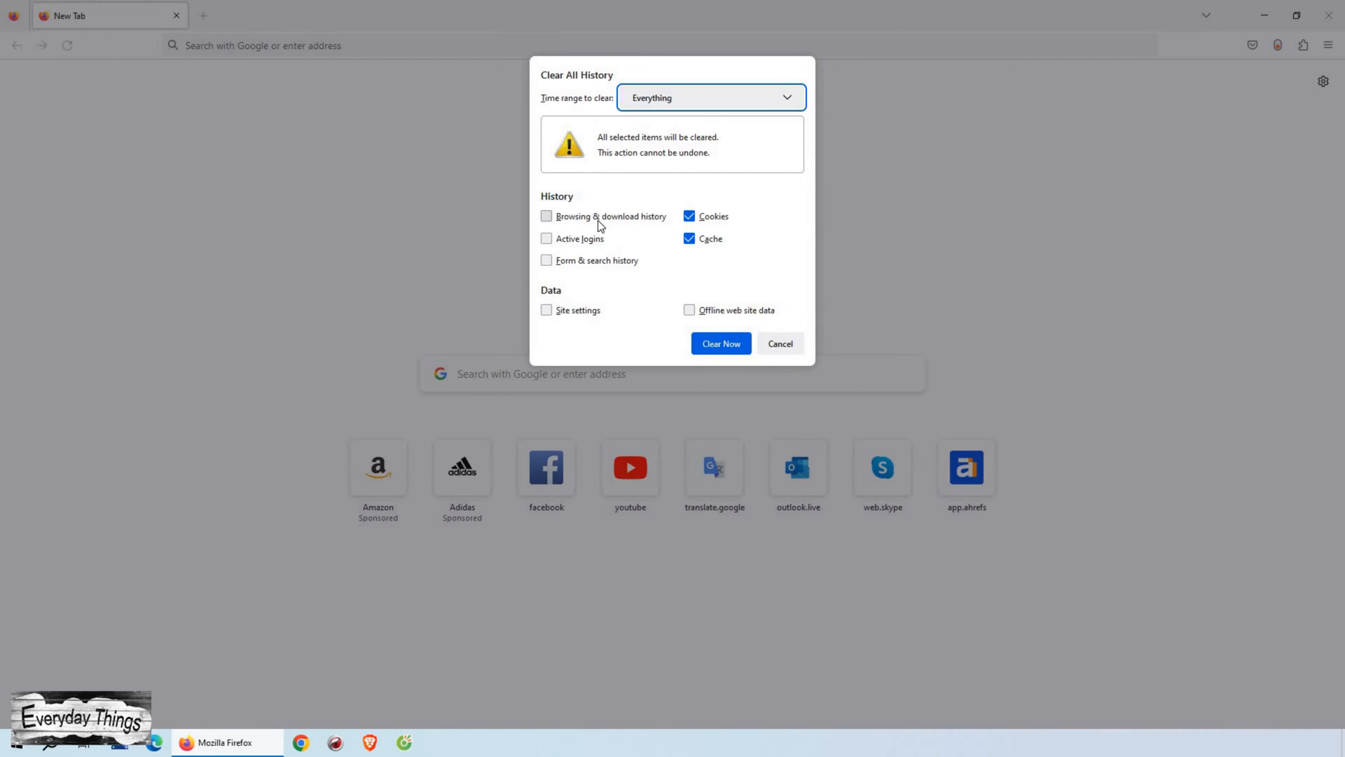
left_click(547, 215)
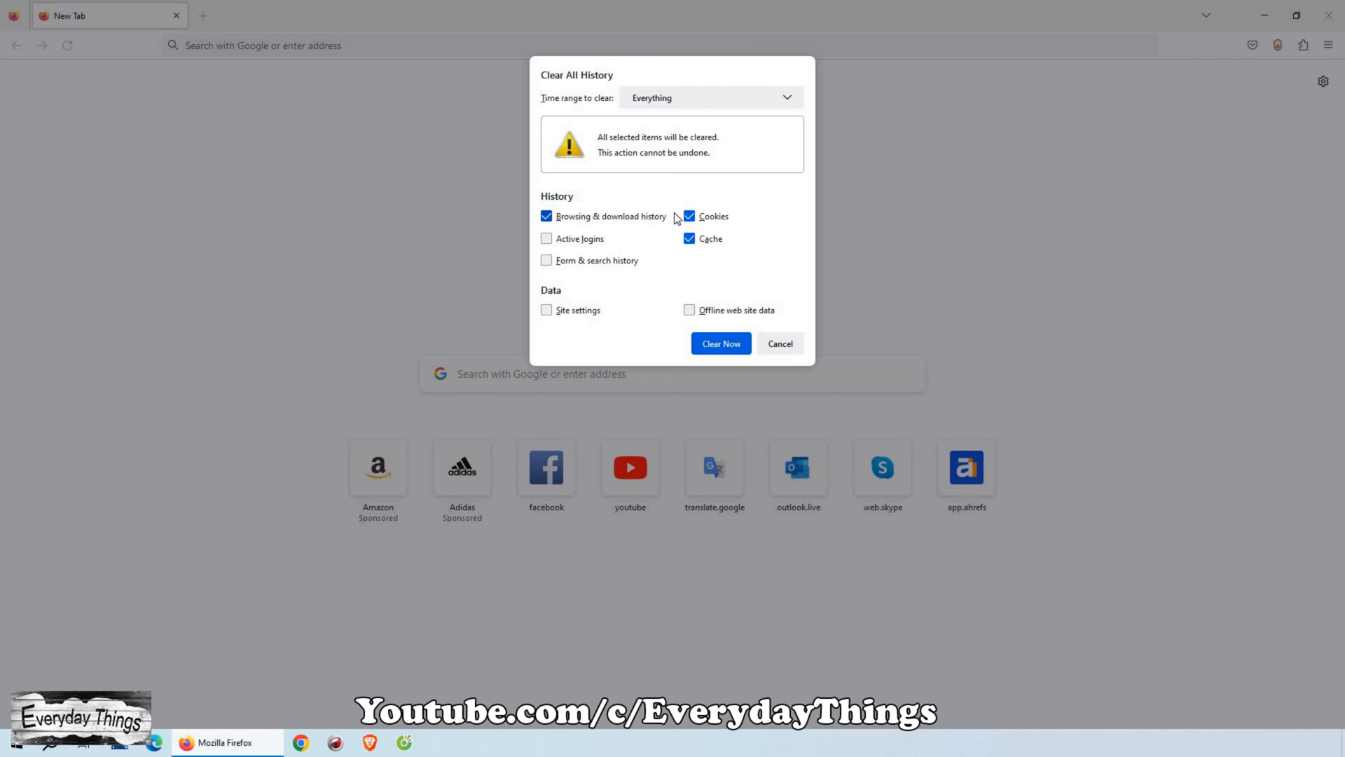
mouse_move(601, 232)
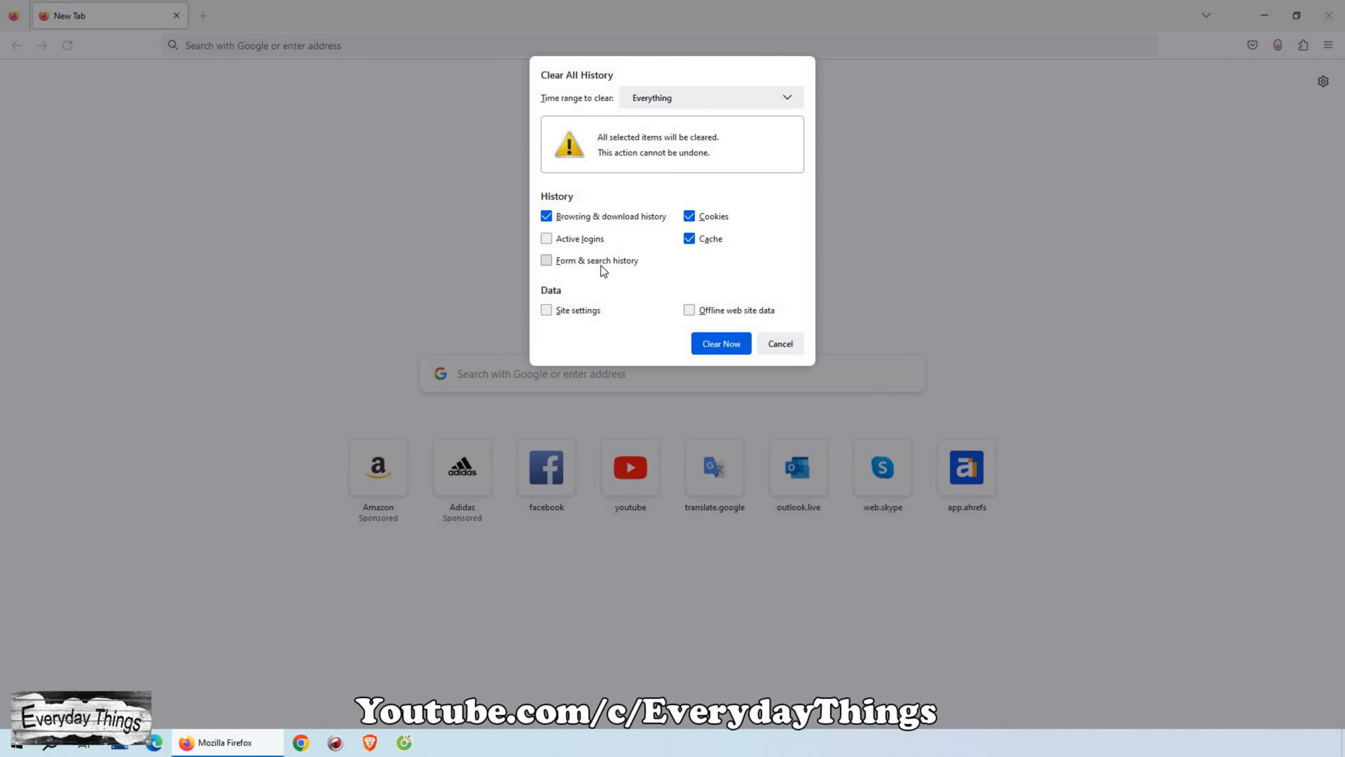
left_click(545, 261)
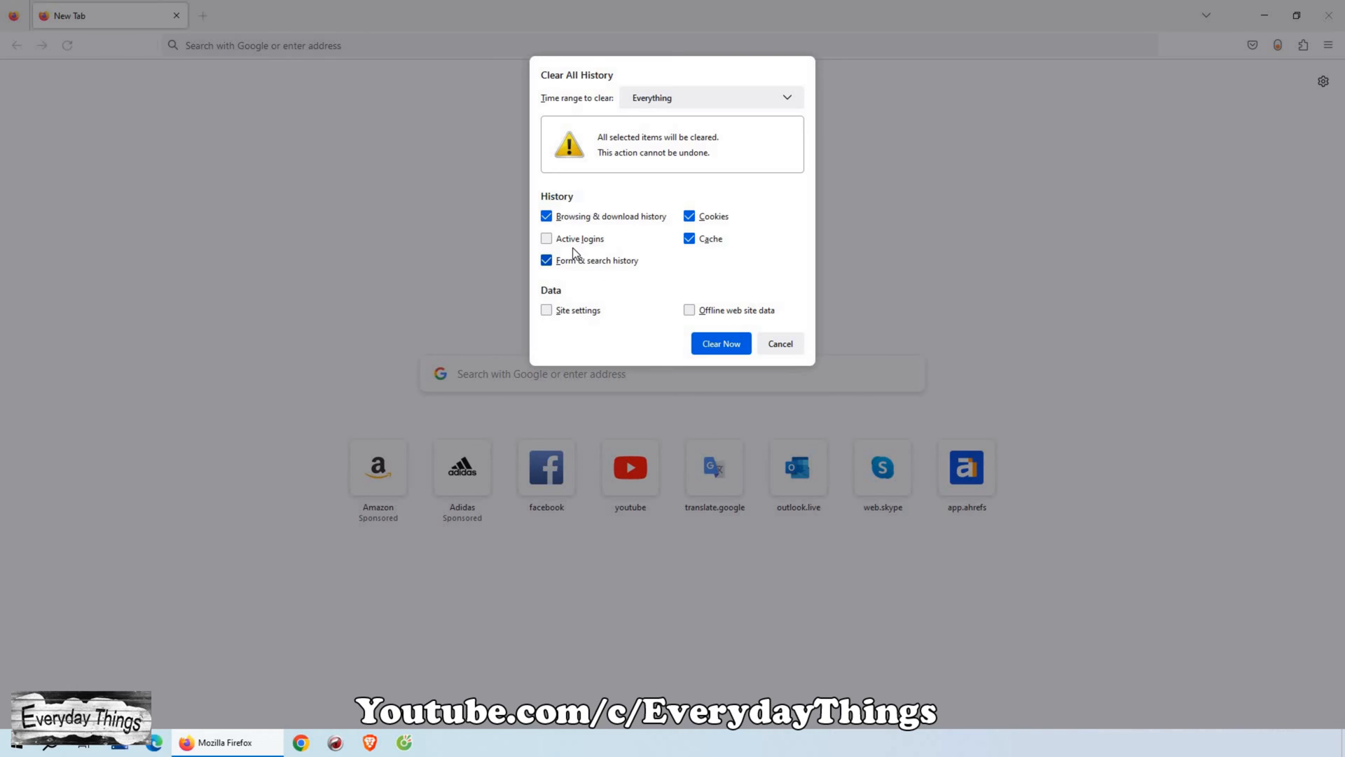
left_click(545, 238)
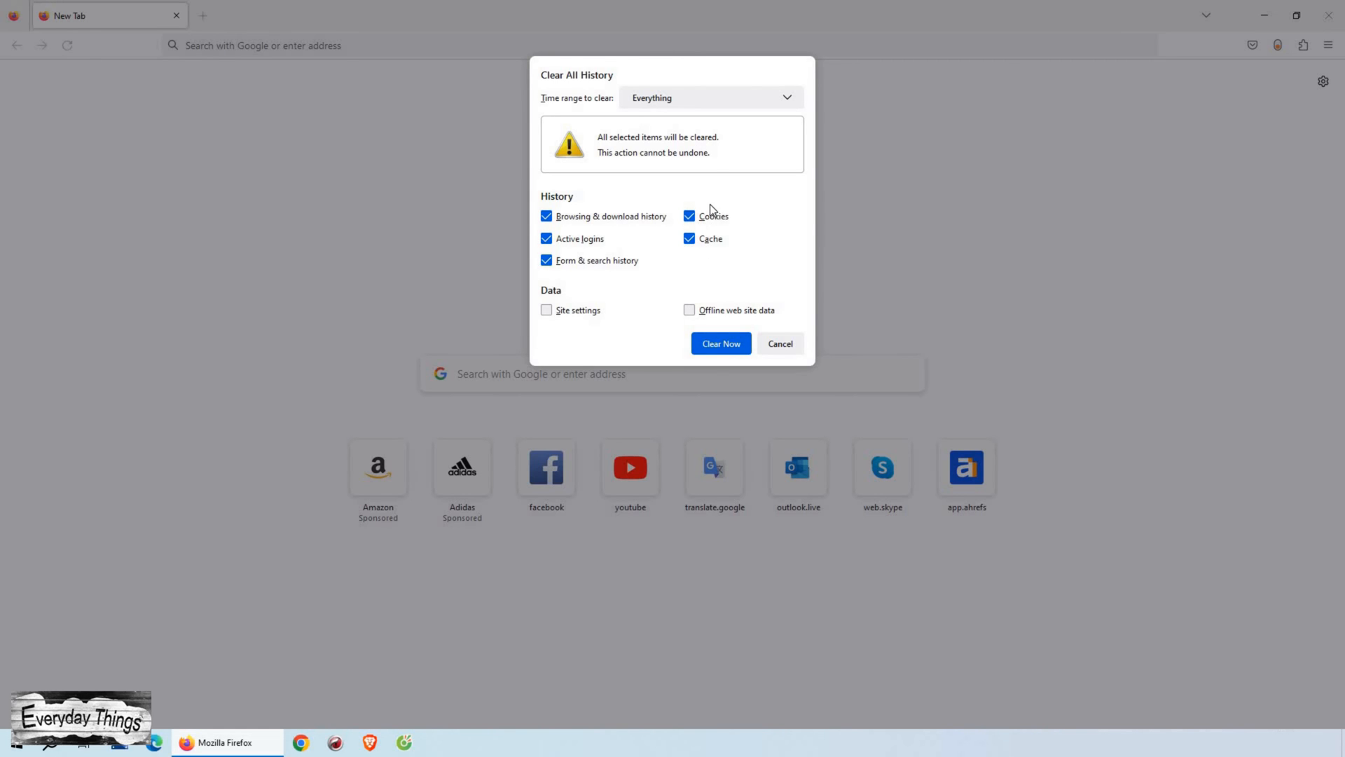
mouse_move(709, 248)
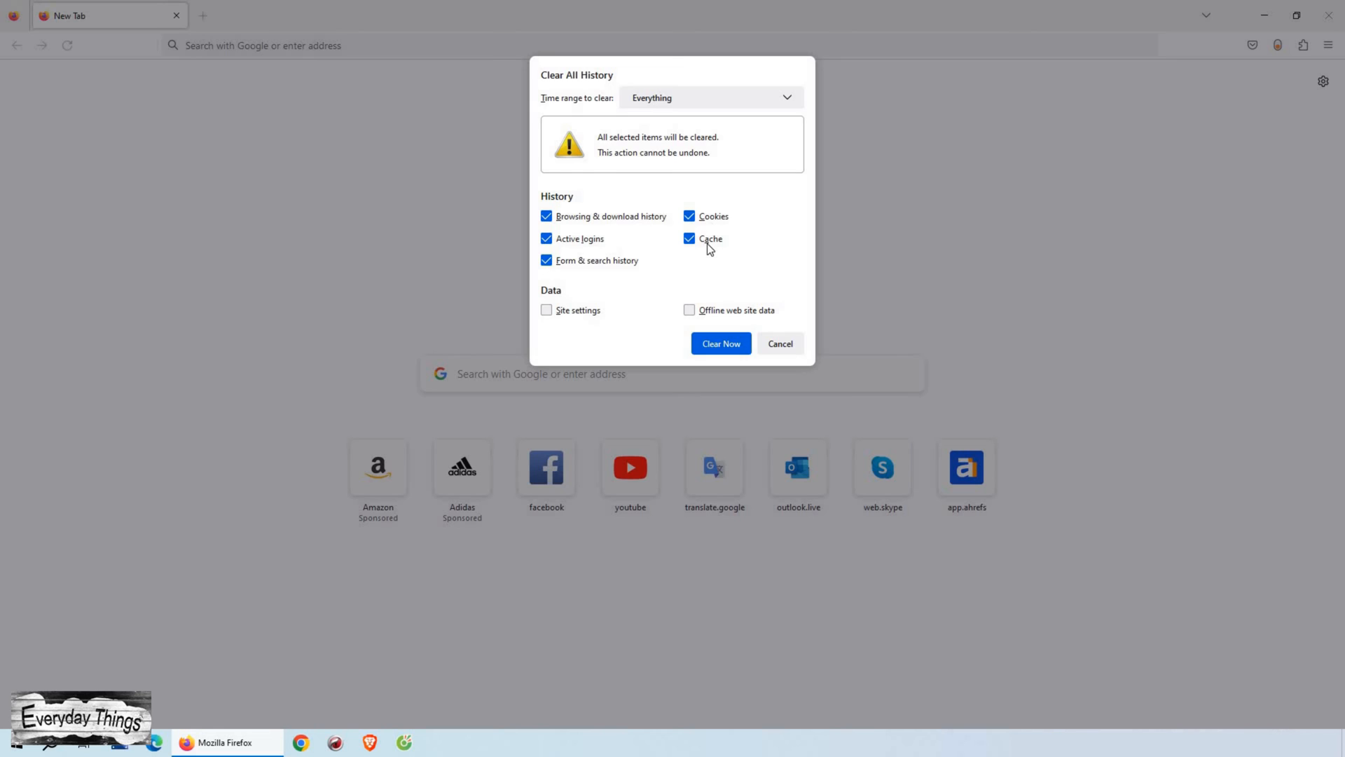
left_click(709, 97)
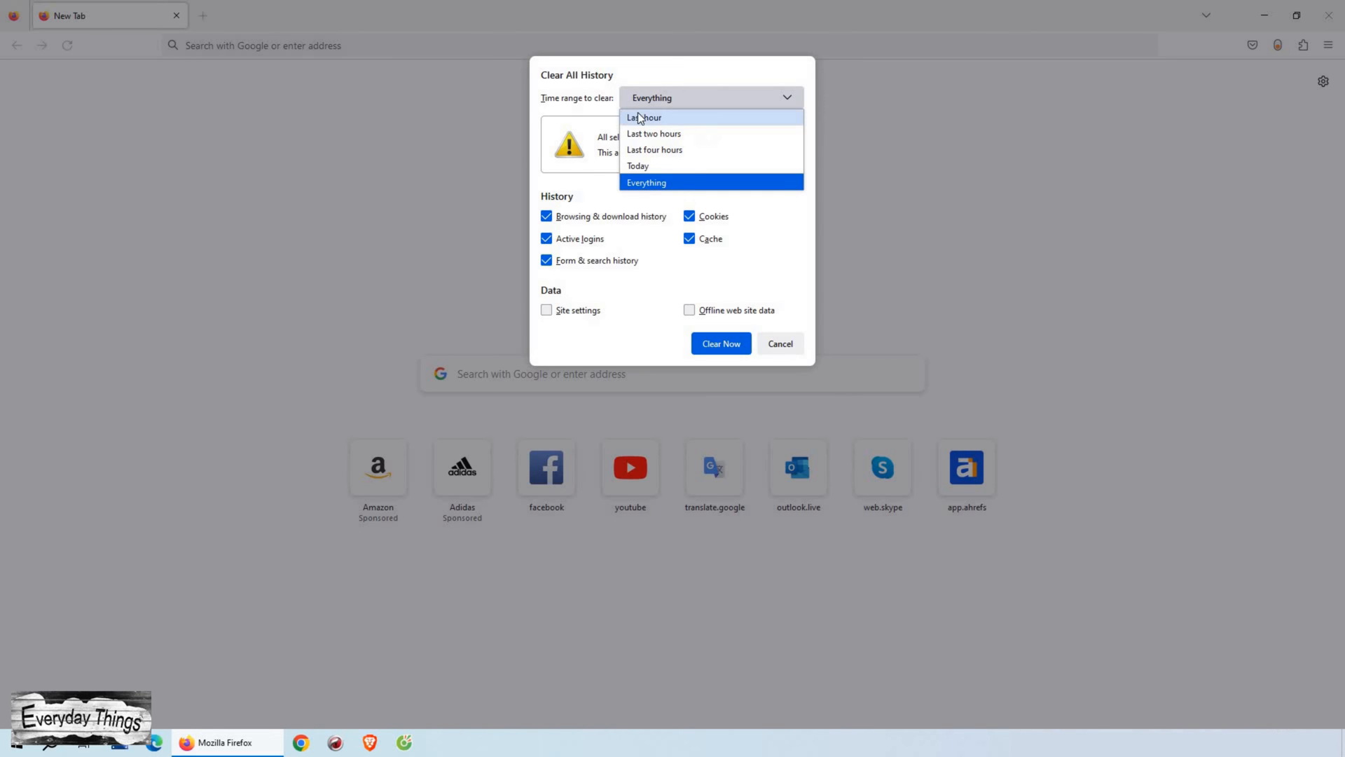
mouse_move(691, 195)
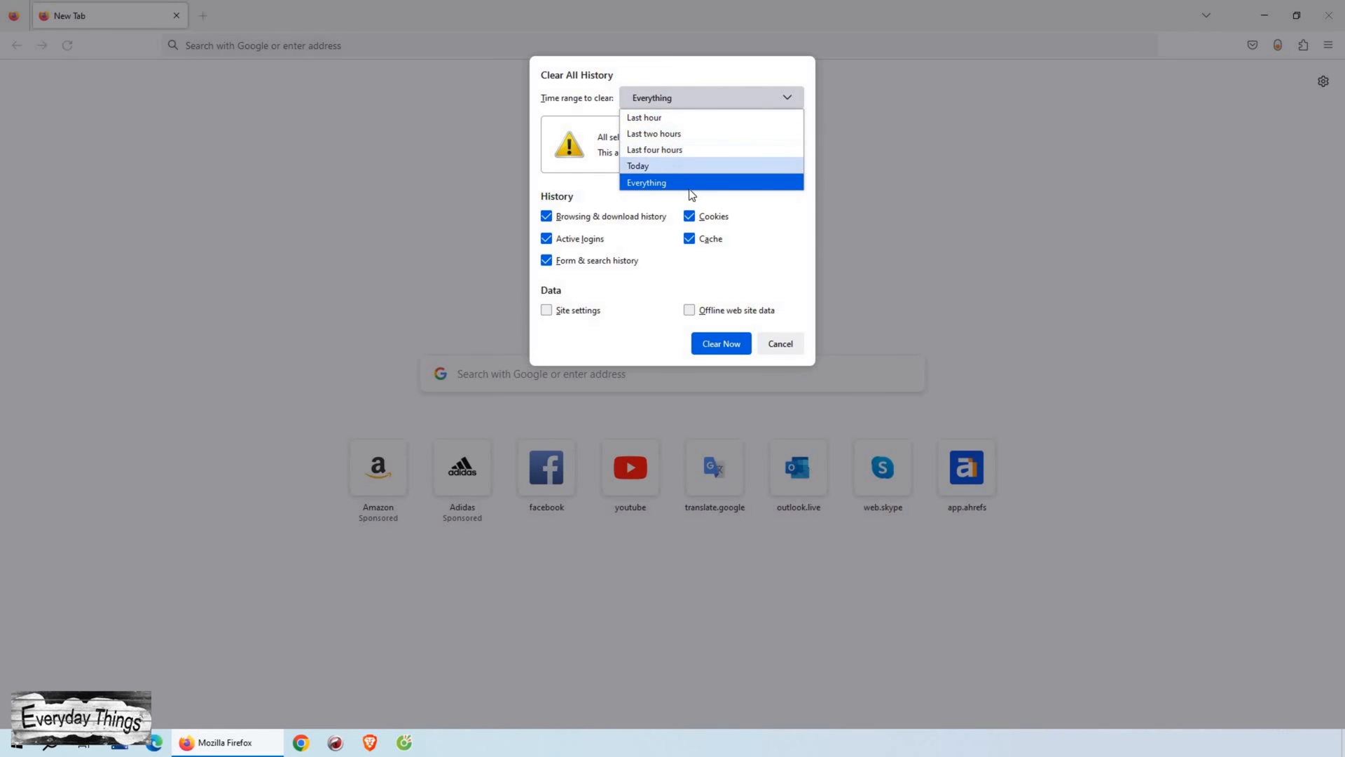
mouse_move(668, 150)
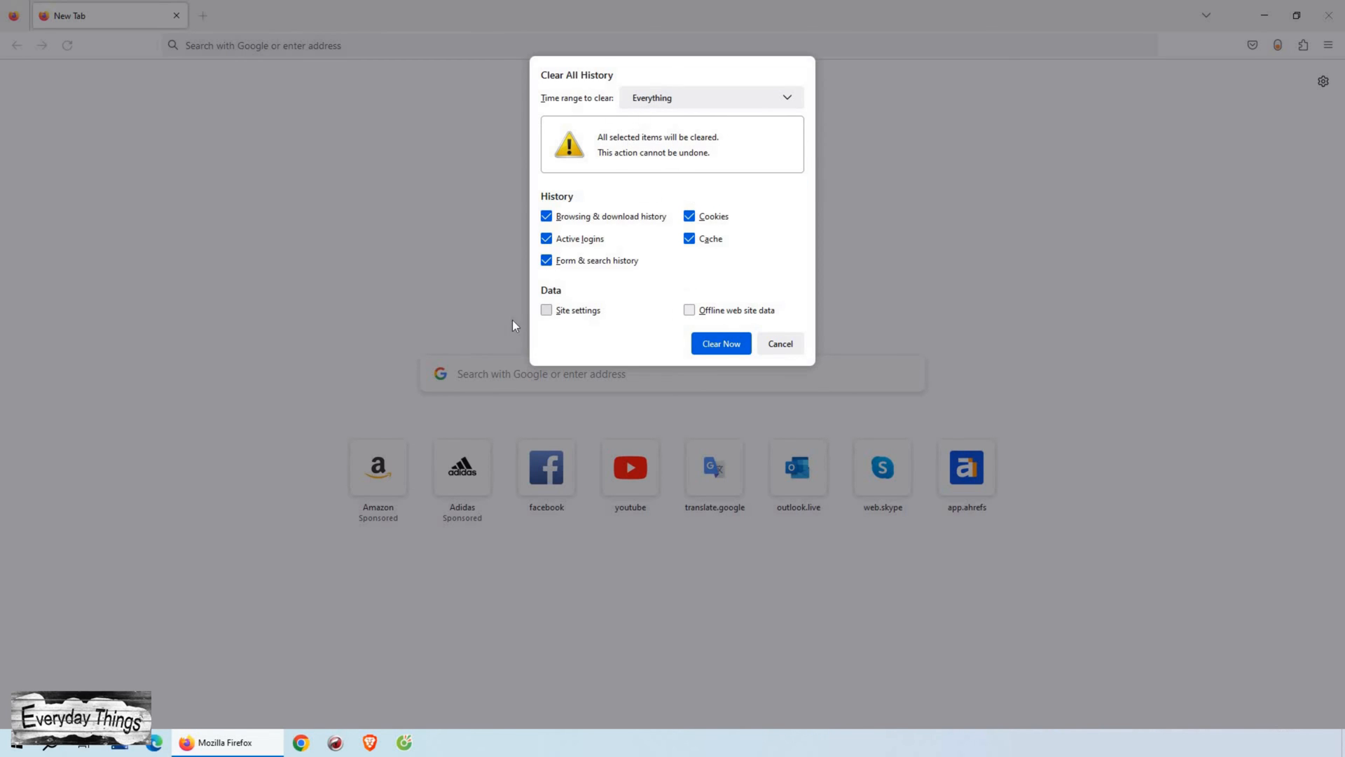
mouse_move(716, 320)
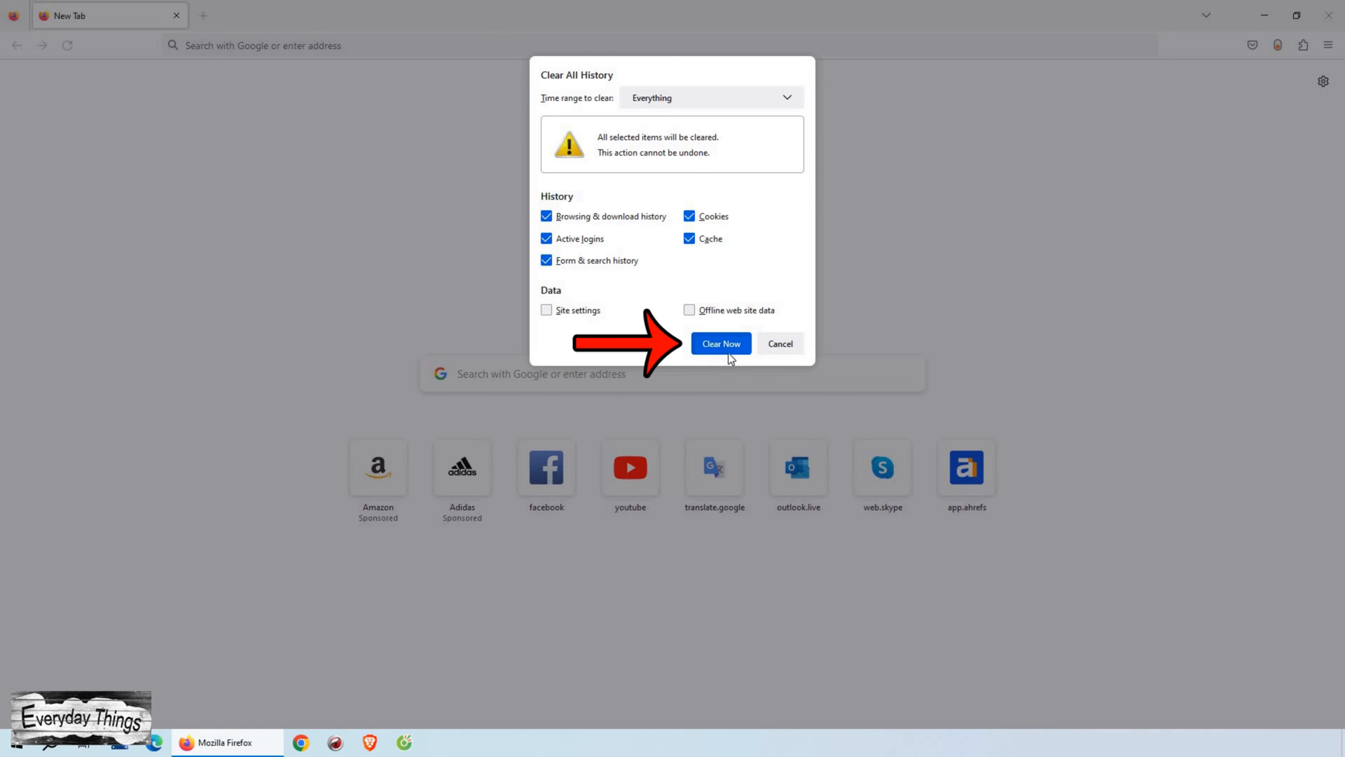
Step: Clear Now for range Everything, wiping history, logins, form data, cookies and cache
left_click(720, 343)
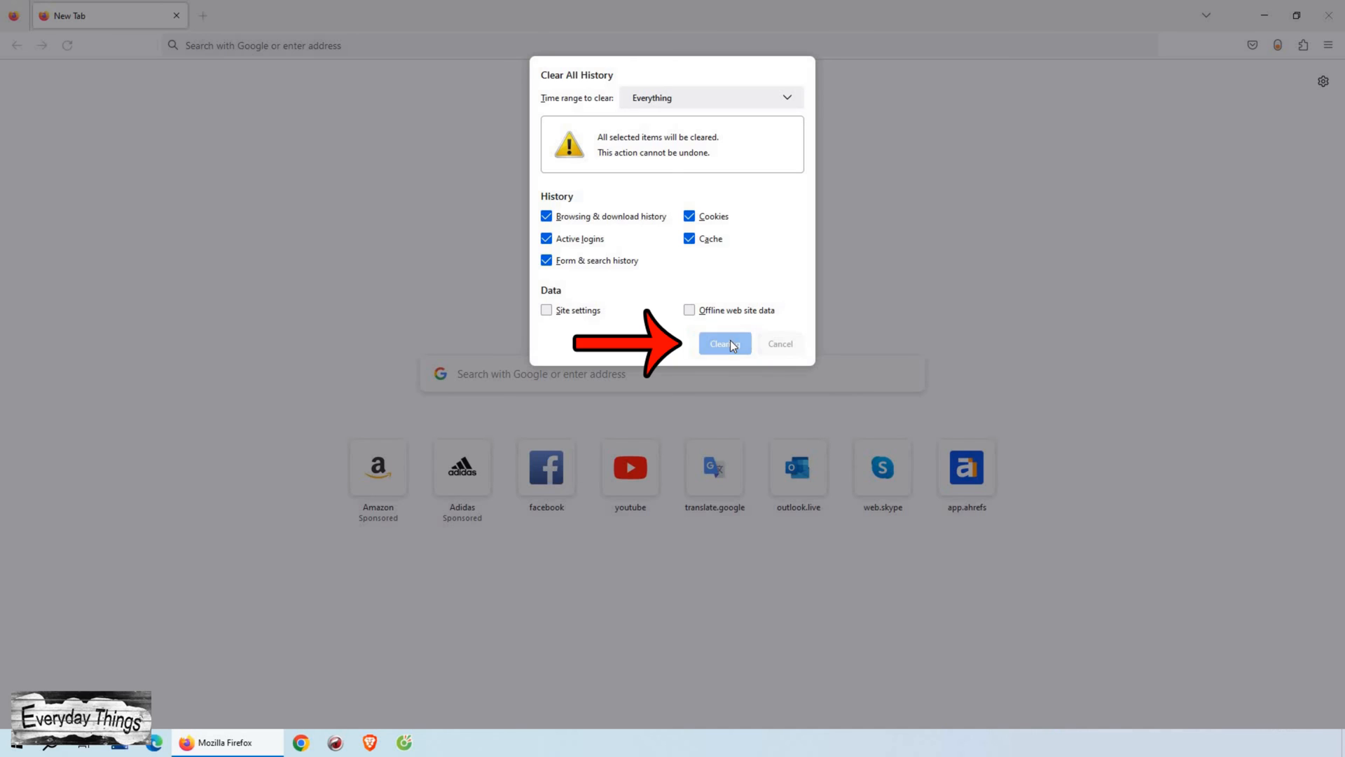
left_click(724, 343)
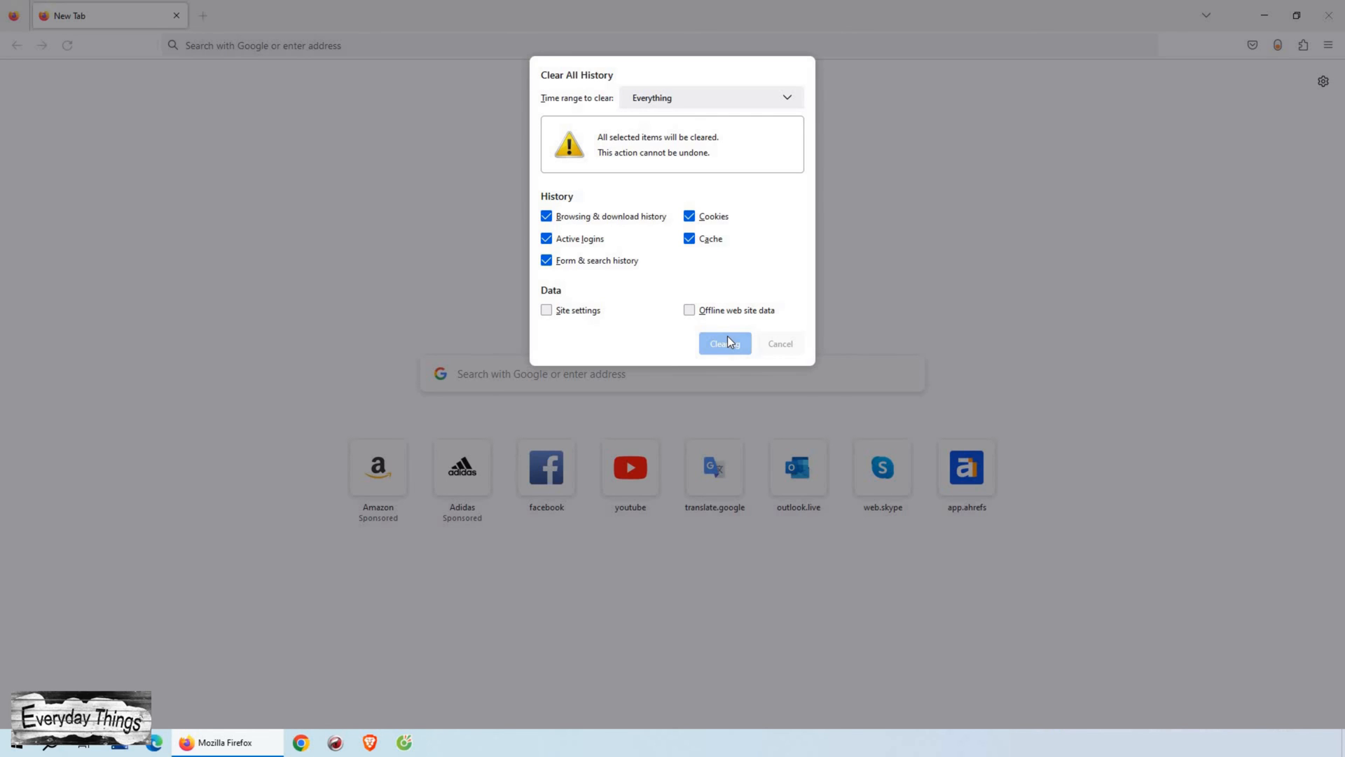
left_click(725, 344)
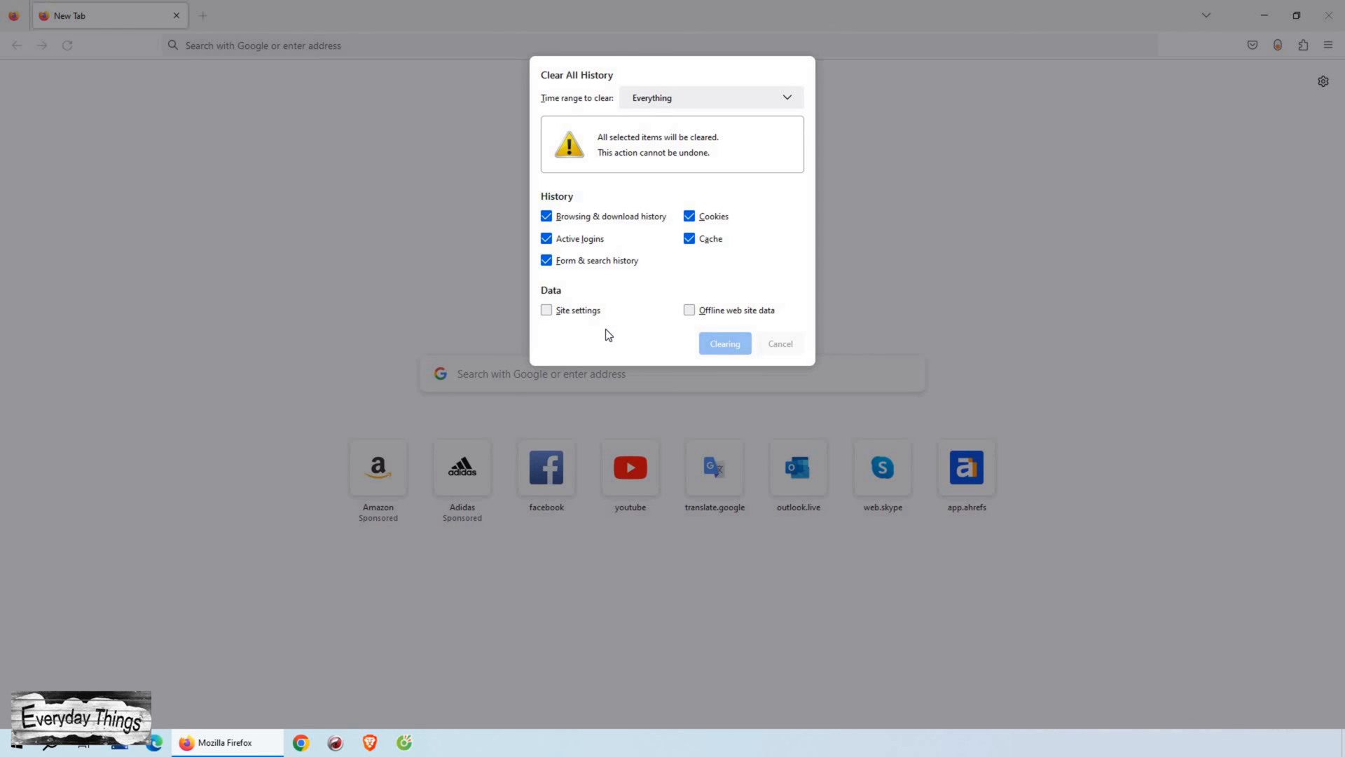
mouse_move(1018, 237)
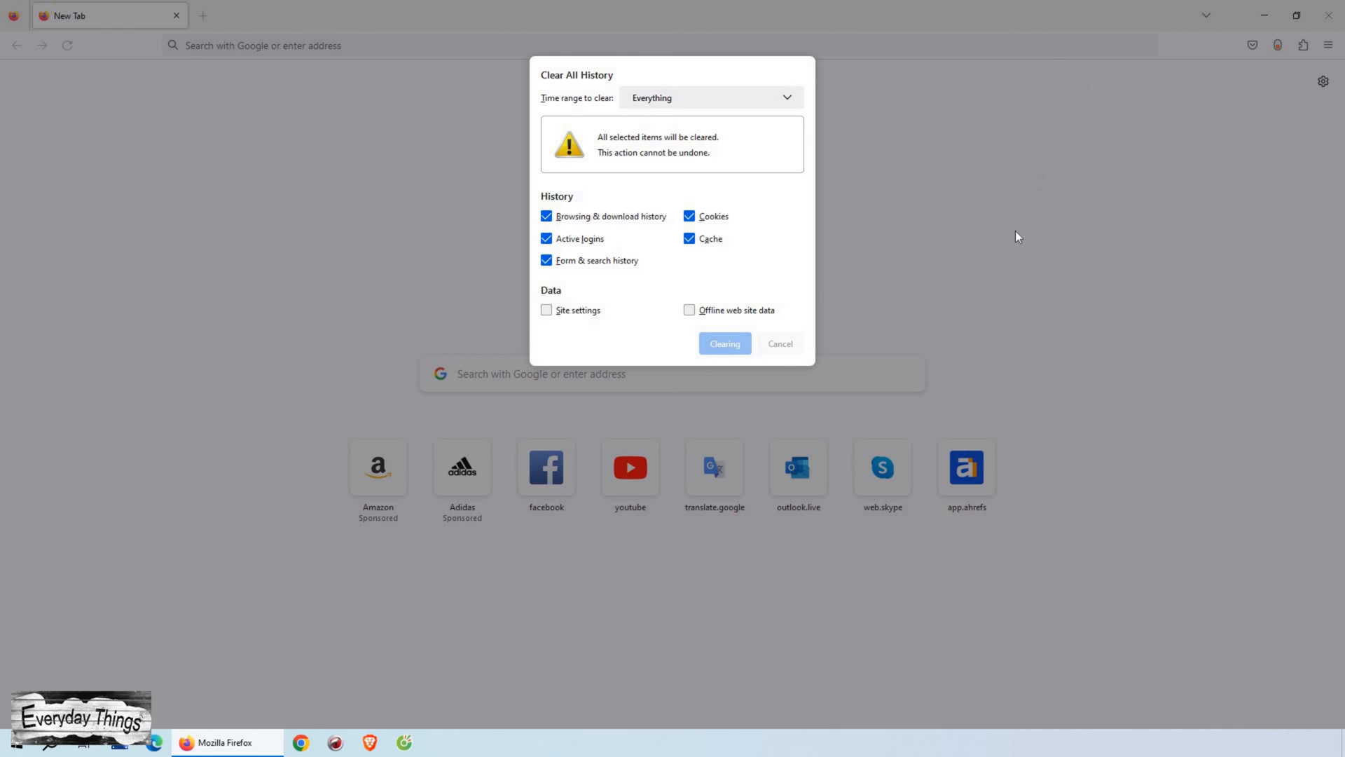